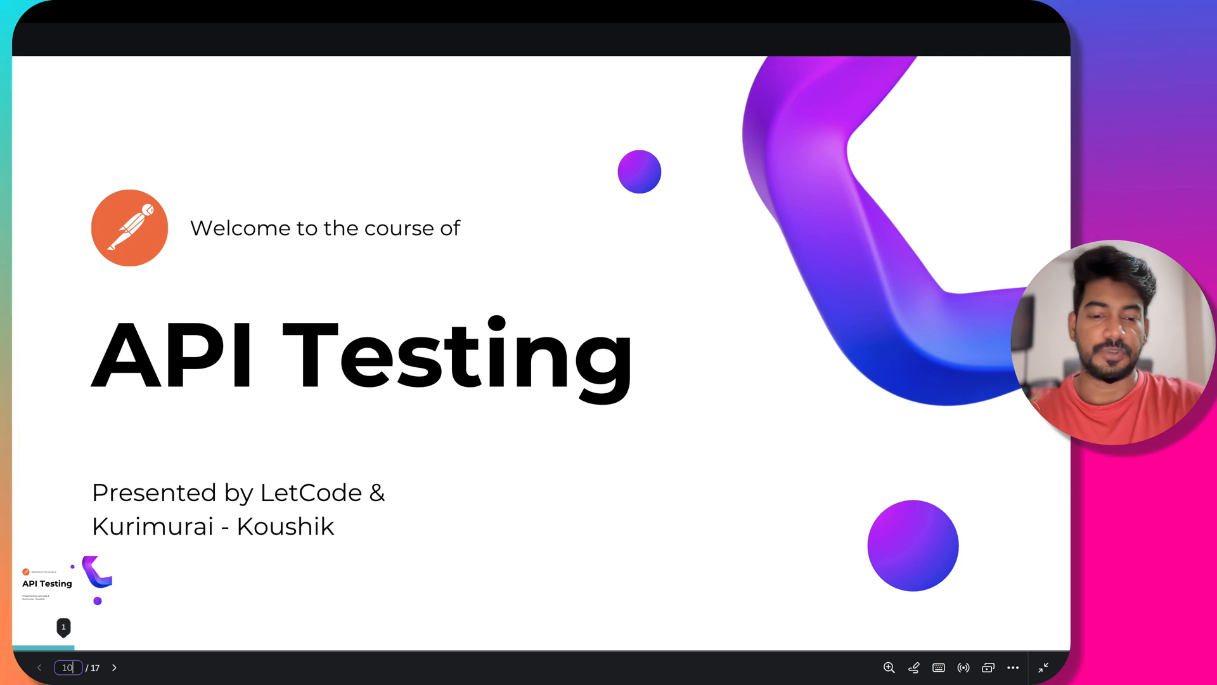
Jump to the What is PostMan? slide of the API Testing presentation.
{"action": "left_click", "coordinate": [39, 667]}
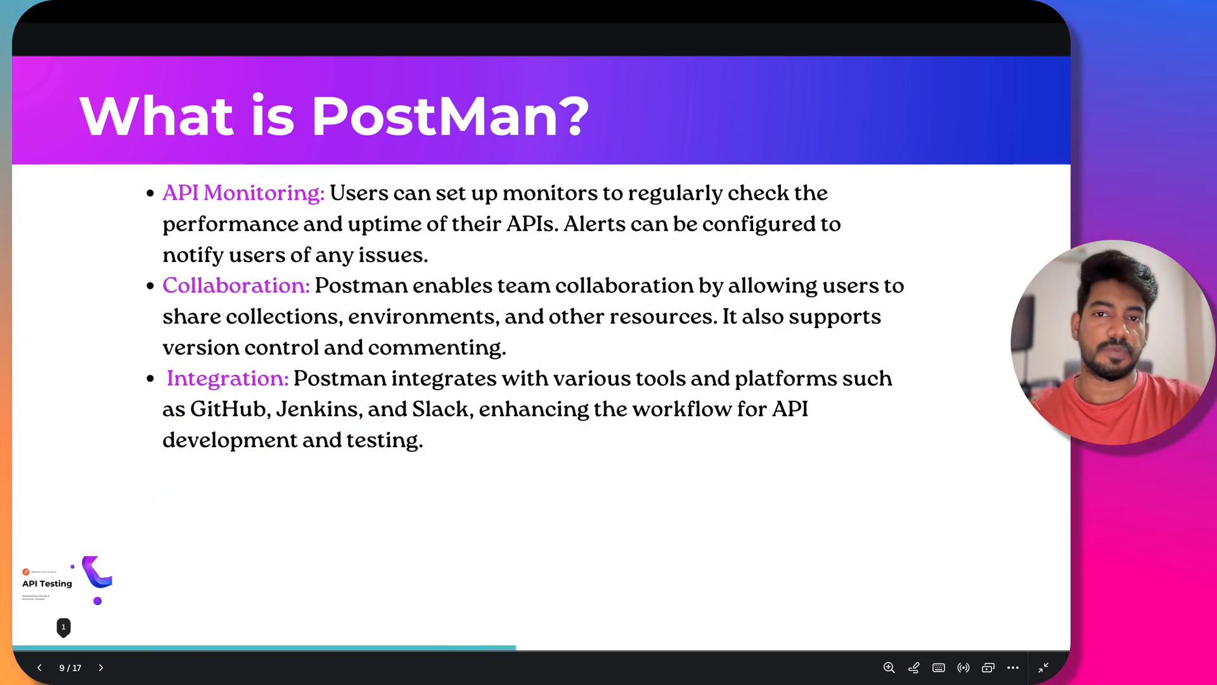
Leave the Canva slides and switch to the Get data request in Postman.
{"action": "left_click", "coordinate": [101, 667]}
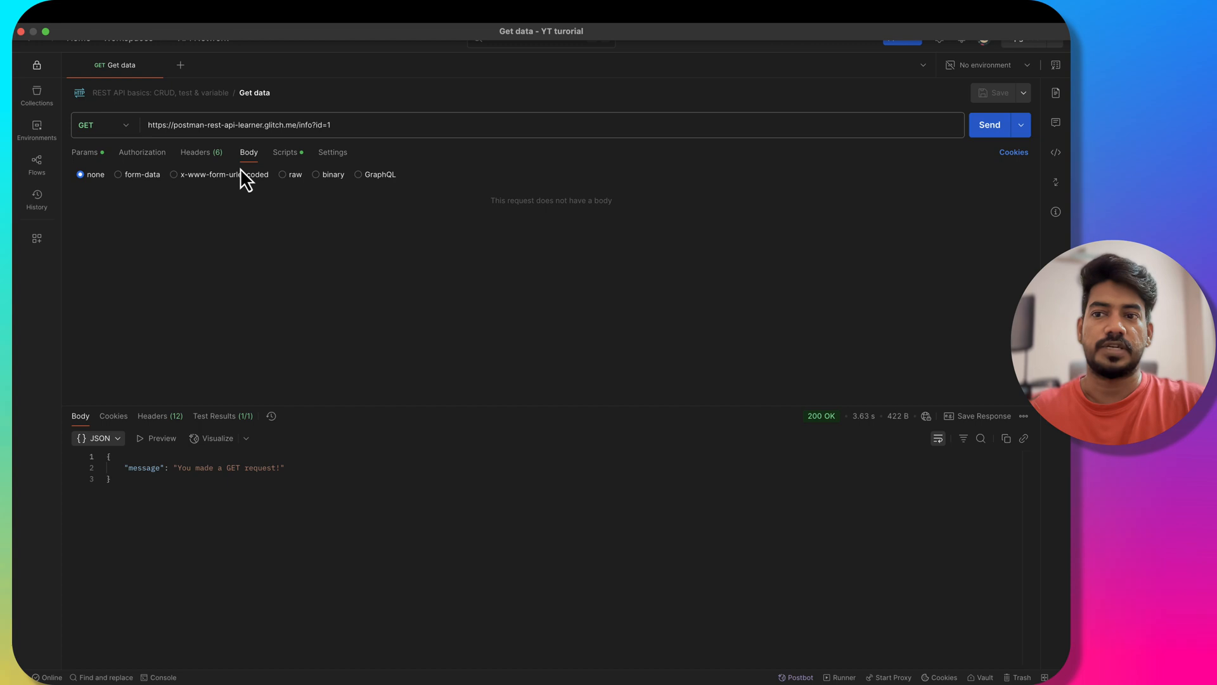
Check the id=1 query parameter and resend the Get data request for a 200 OK response.
{"action": "left_click", "coordinate": [340, 124]}
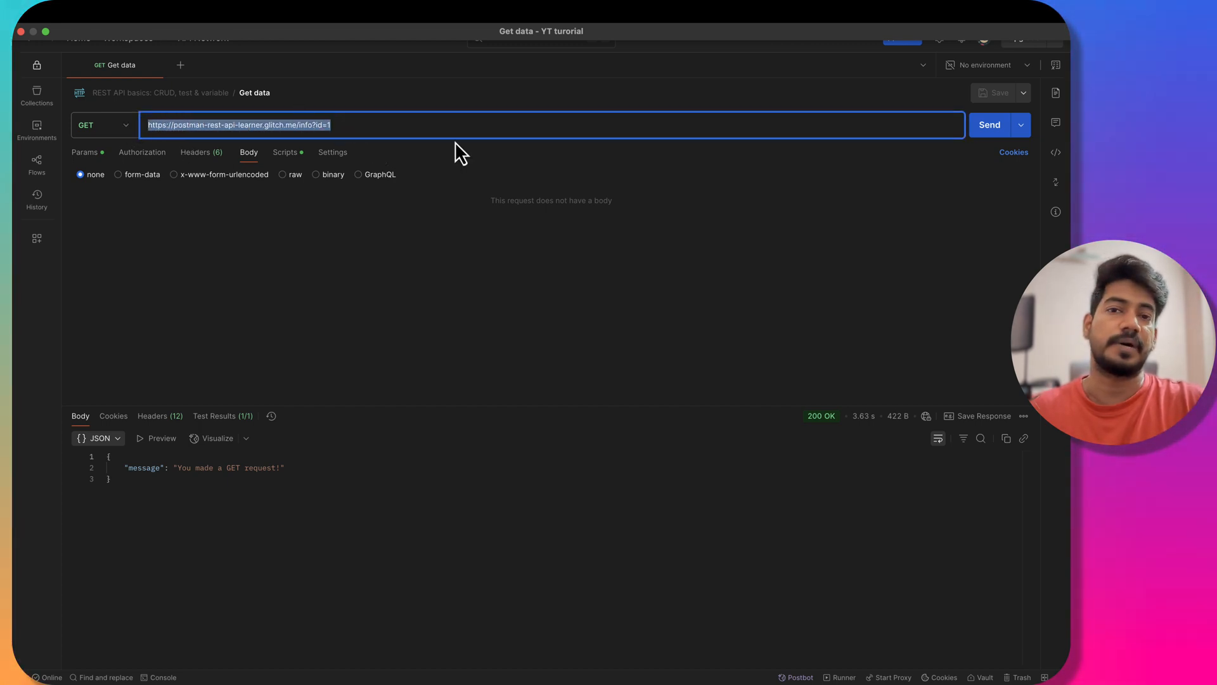
{"action": "mouse_move", "coordinate": [111, 149]}
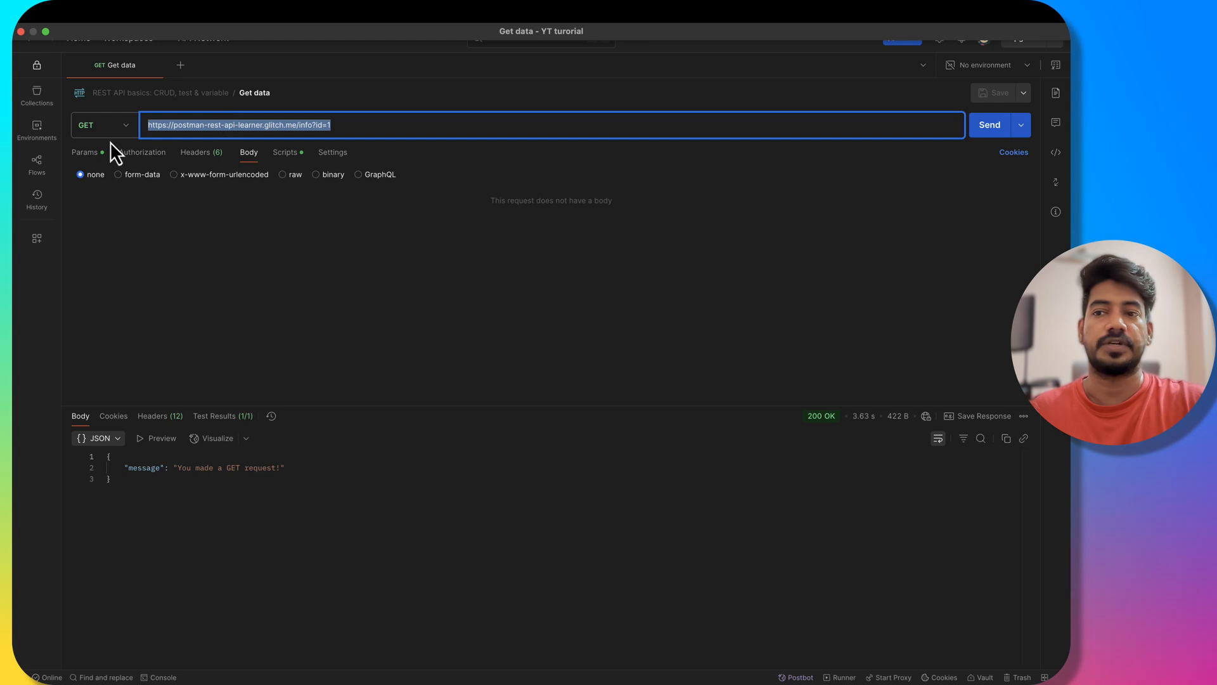
{"action": "left_click", "coordinate": [84, 152]}
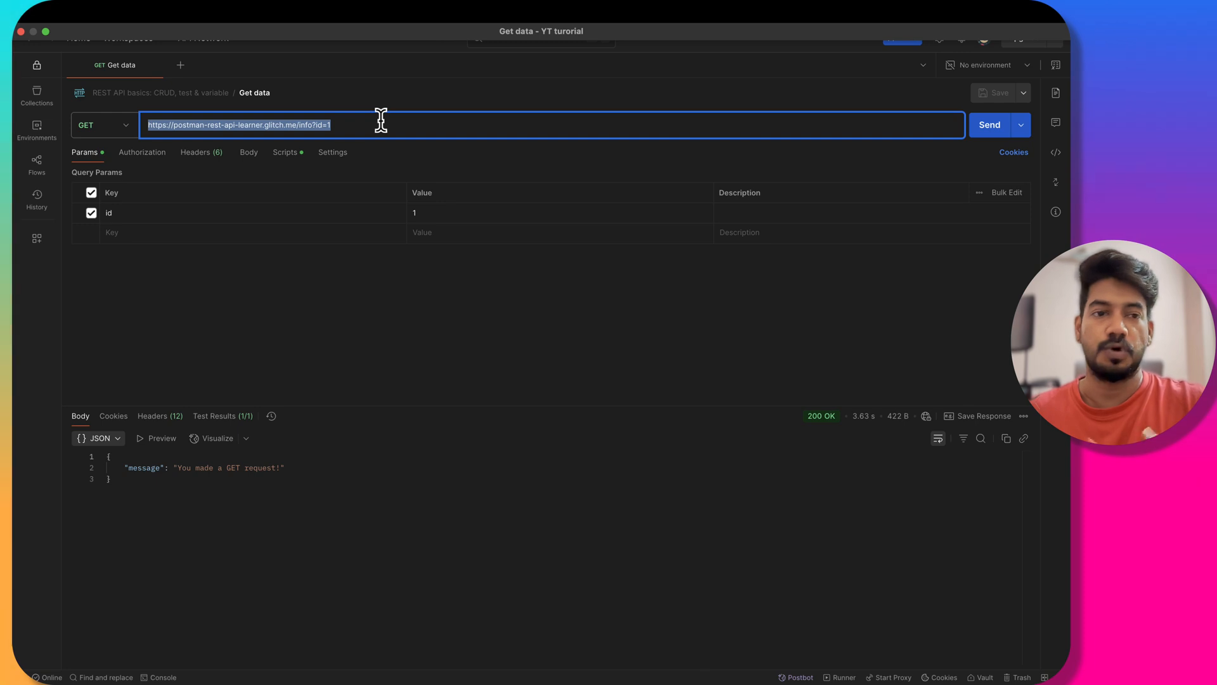
{"action": "mouse_move", "coordinate": [354, 124]}
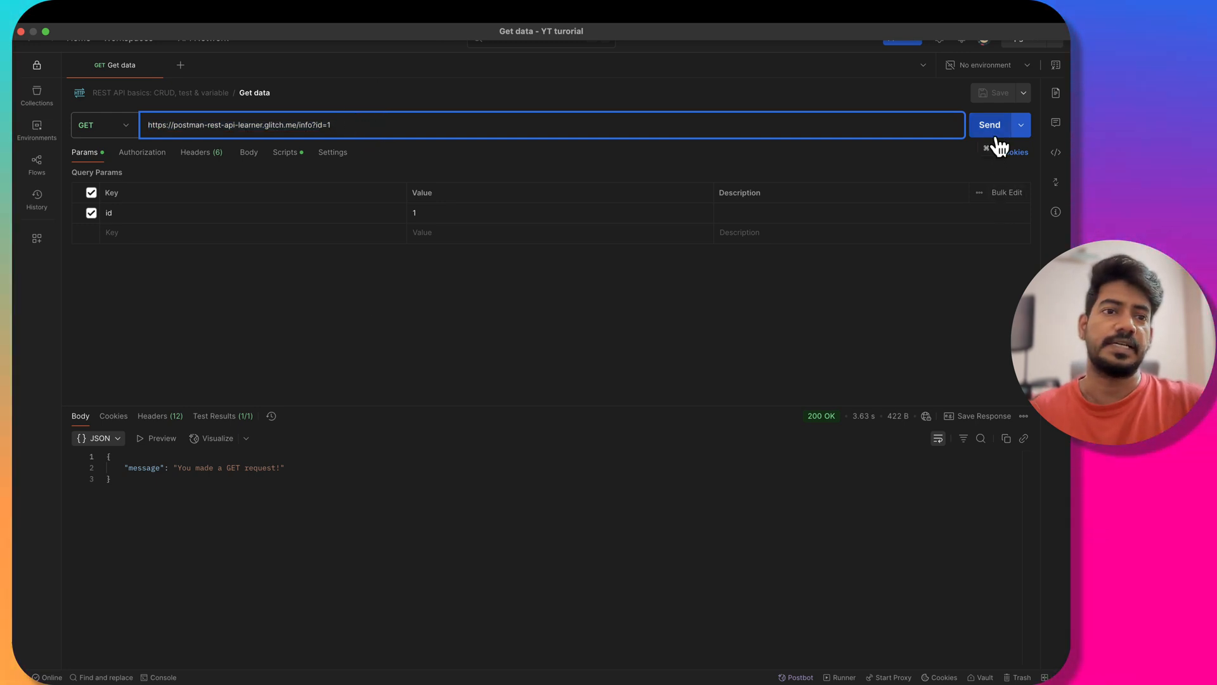
{"action": "left_click", "coordinate": [994, 124]}
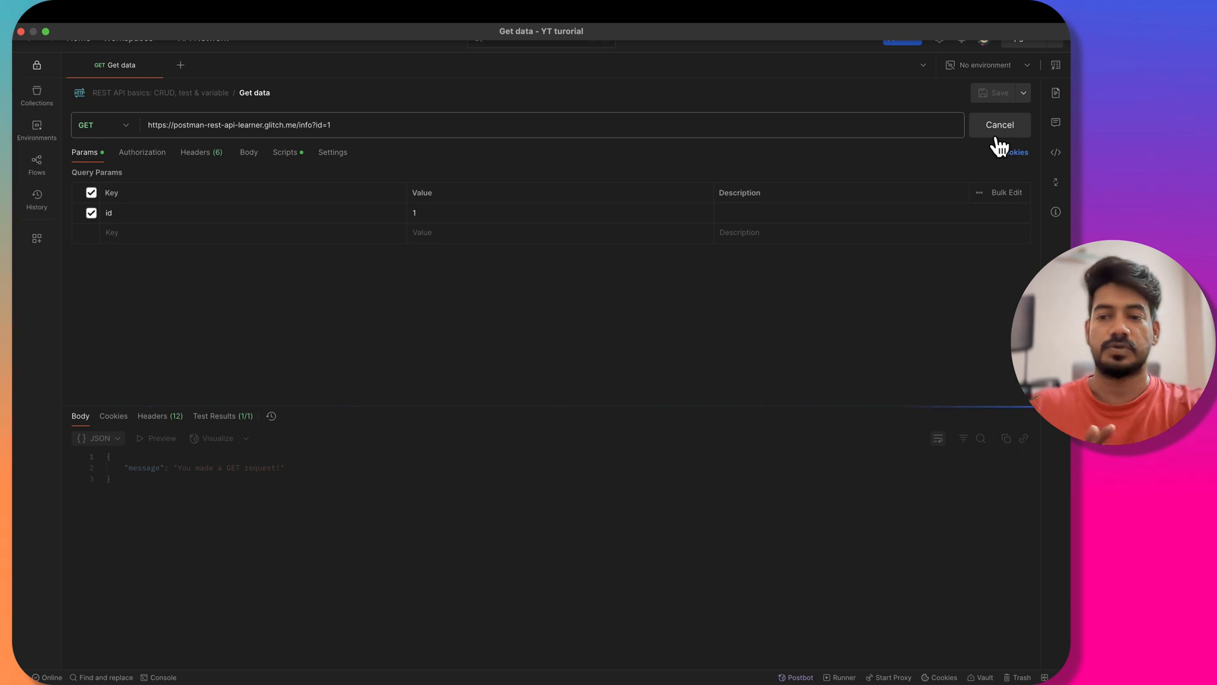
{"action": "left_click", "coordinate": [988, 124]}
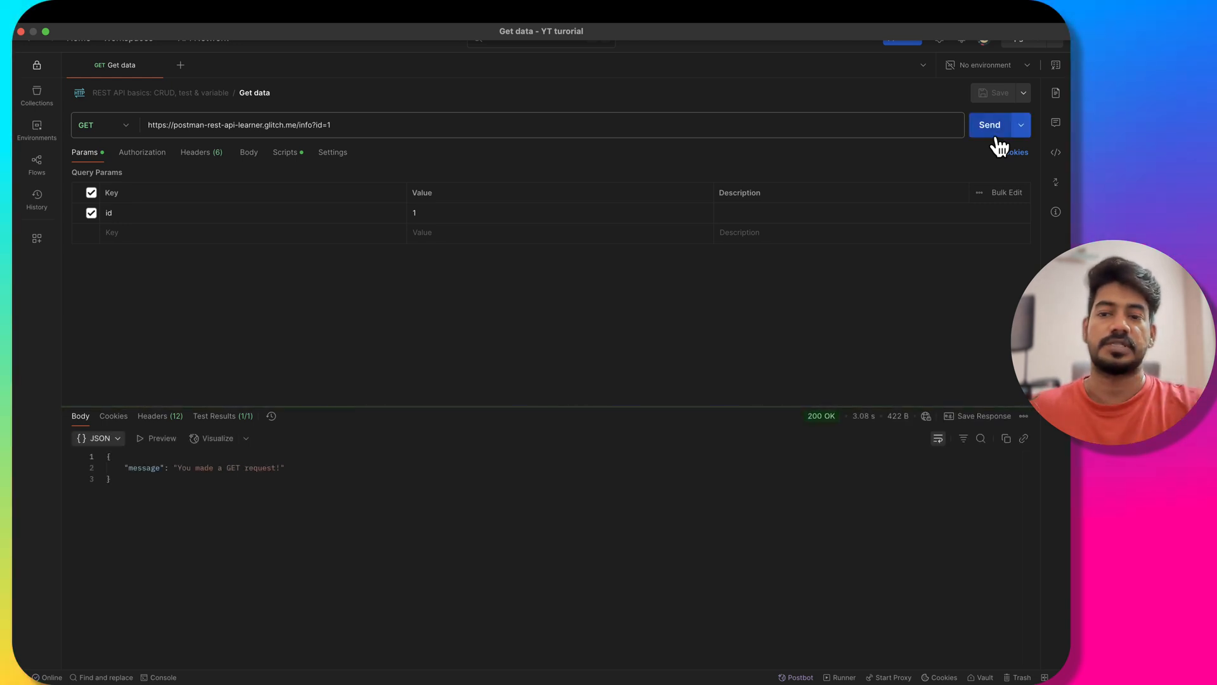
{"action": "left_click", "coordinate": [989, 125]}
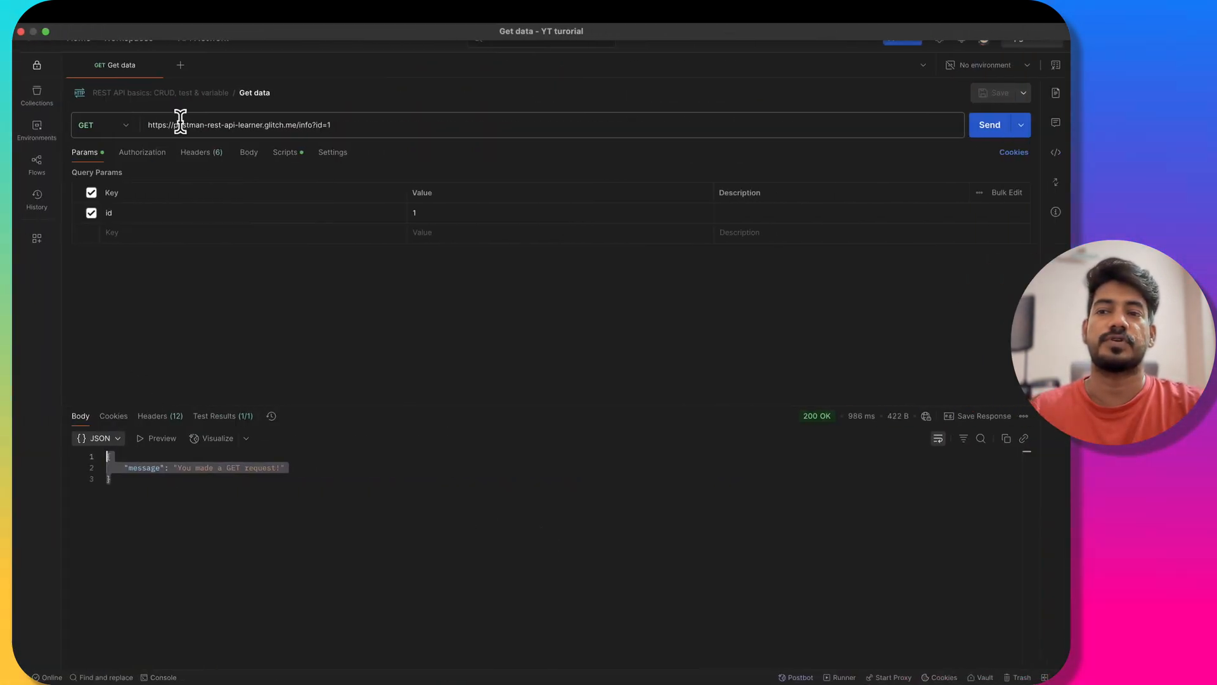
{"action": "left_click", "coordinate": [124, 125]}
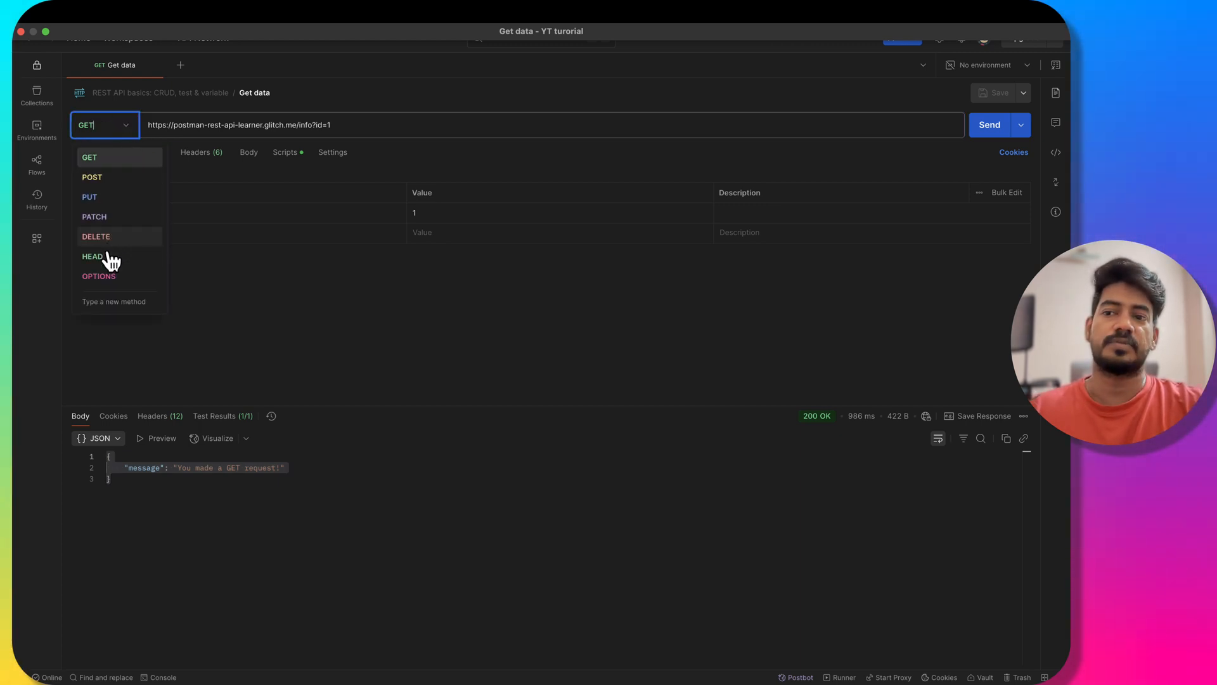
{"action": "mouse_move", "coordinate": [116, 277]}
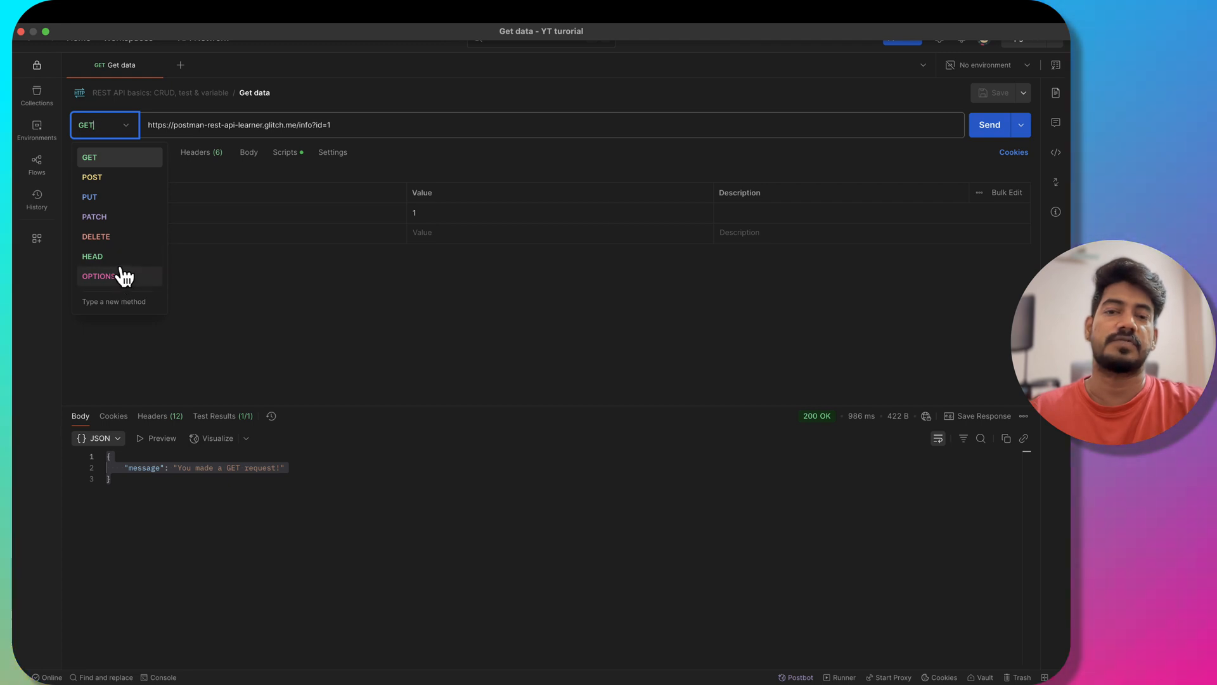
{"action": "mouse_move", "coordinate": [125, 261]}
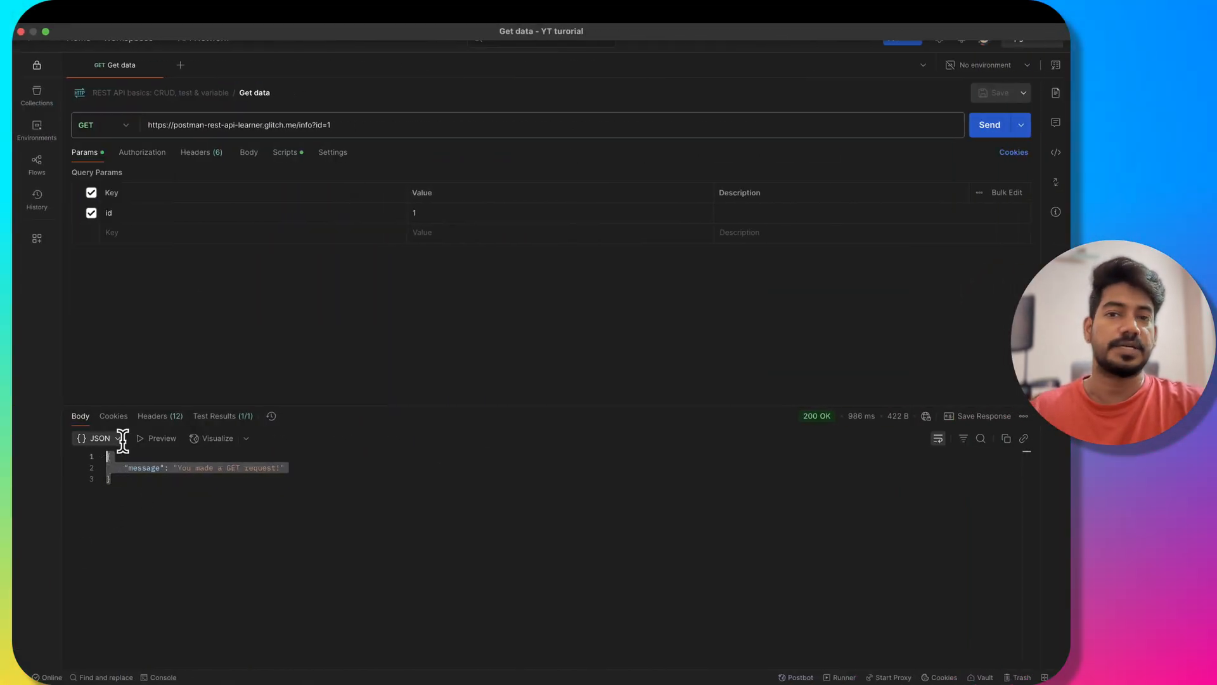
Switch the response body display format from JSON to XML.
{"action": "left_click", "coordinate": [98, 438]}
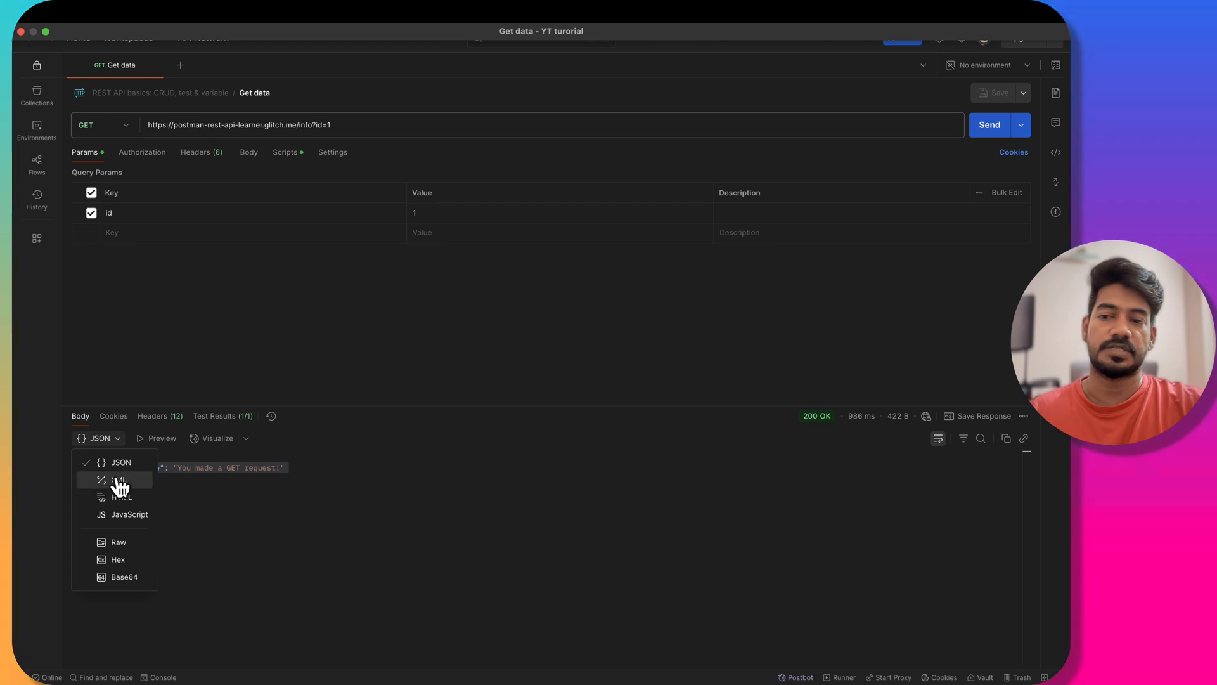
{"action": "left_click", "coordinate": [116, 479]}
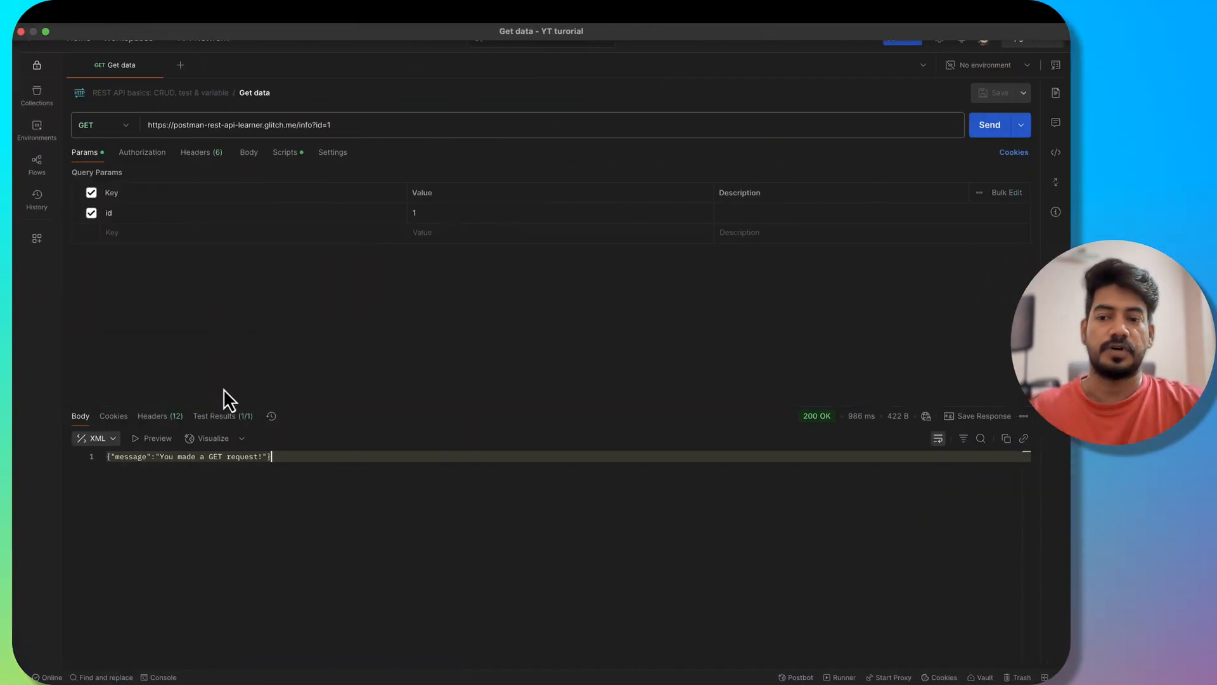
Set the Get data request's body type to form-data.
{"action": "left_click", "coordinate": [249, 152]}
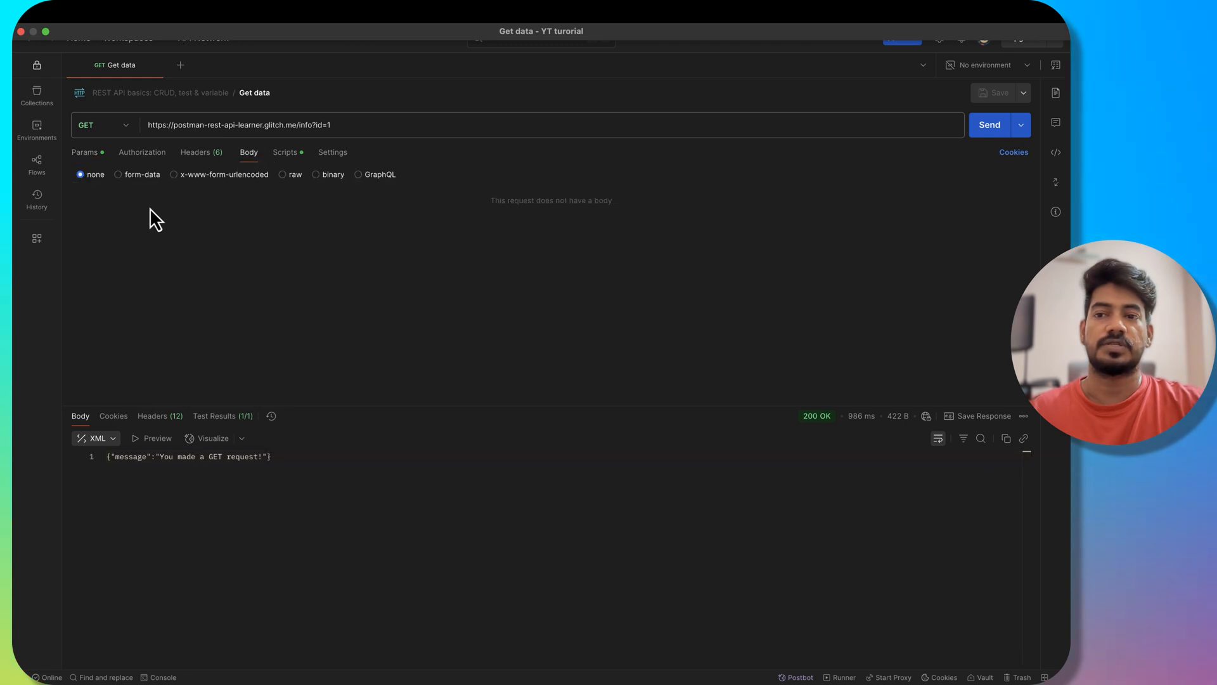
{"action": "left_click", "coordinate": [118, 174]}
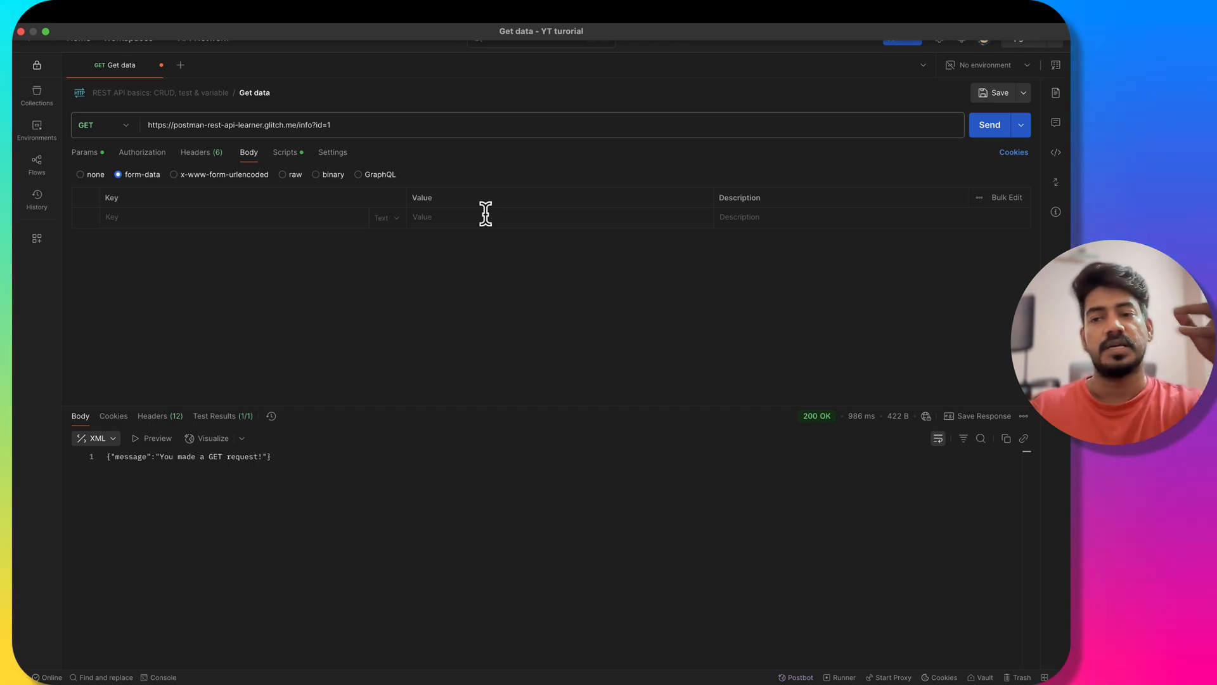
{"action": "mouse_move", "coordinate": [75, 263]}
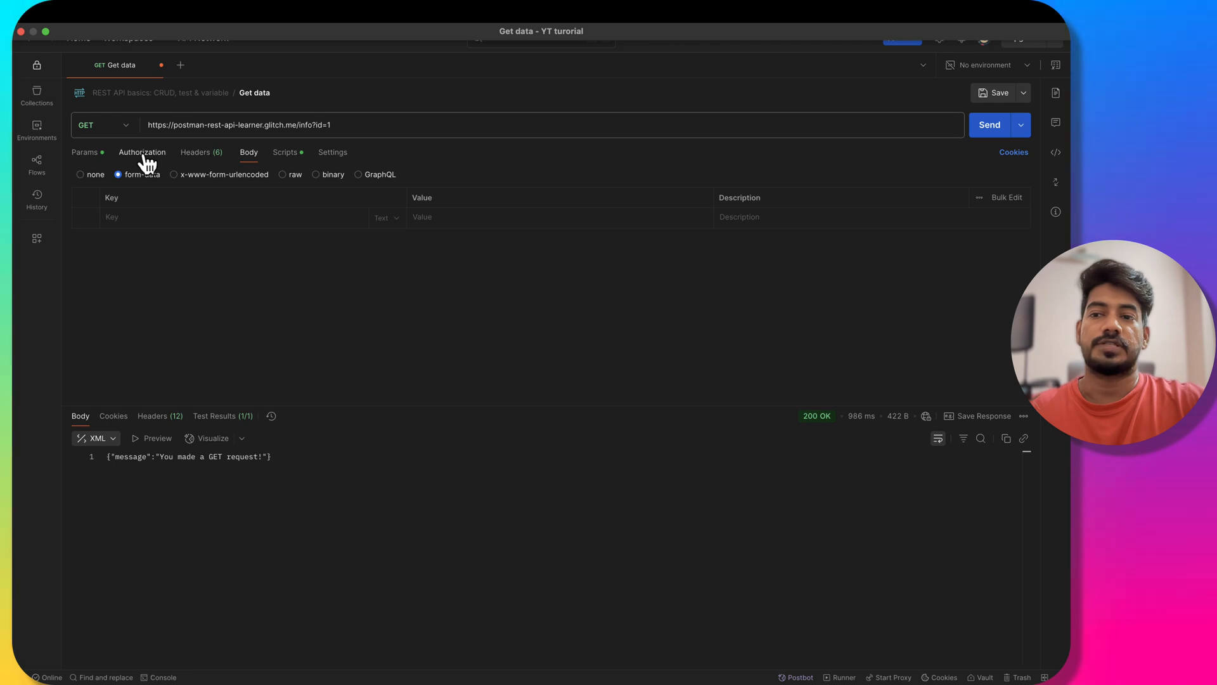
Show the Get data request's authorization settings with the auth type list expanded.
{"action": "left_click", "coordinate": [142, 152]}
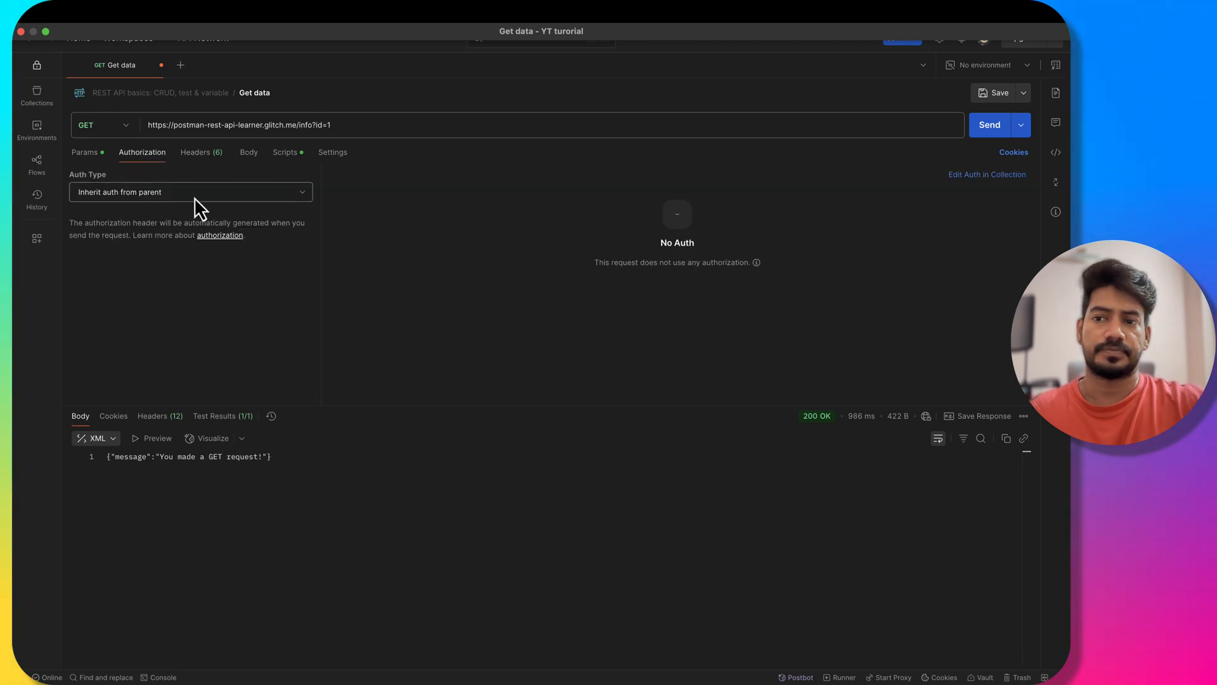
{"action": "left_click", "coordinate": [191, 193]}
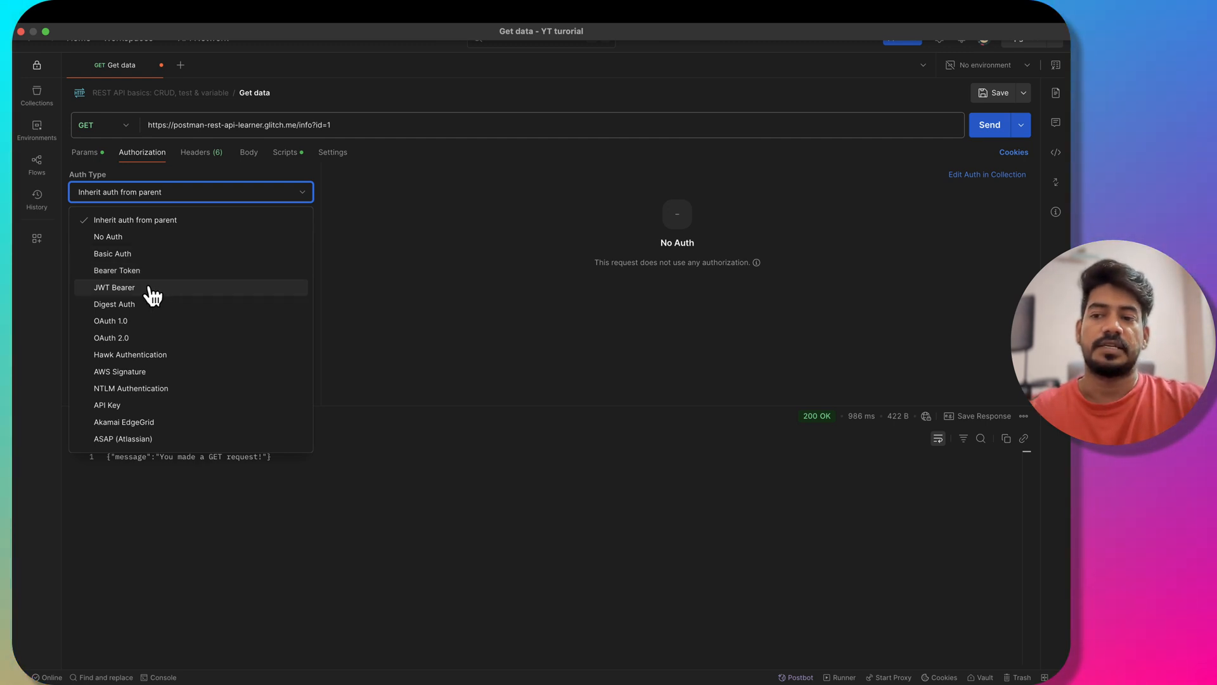
{"action": "mouse_move", "coordinate": [160, 309]}
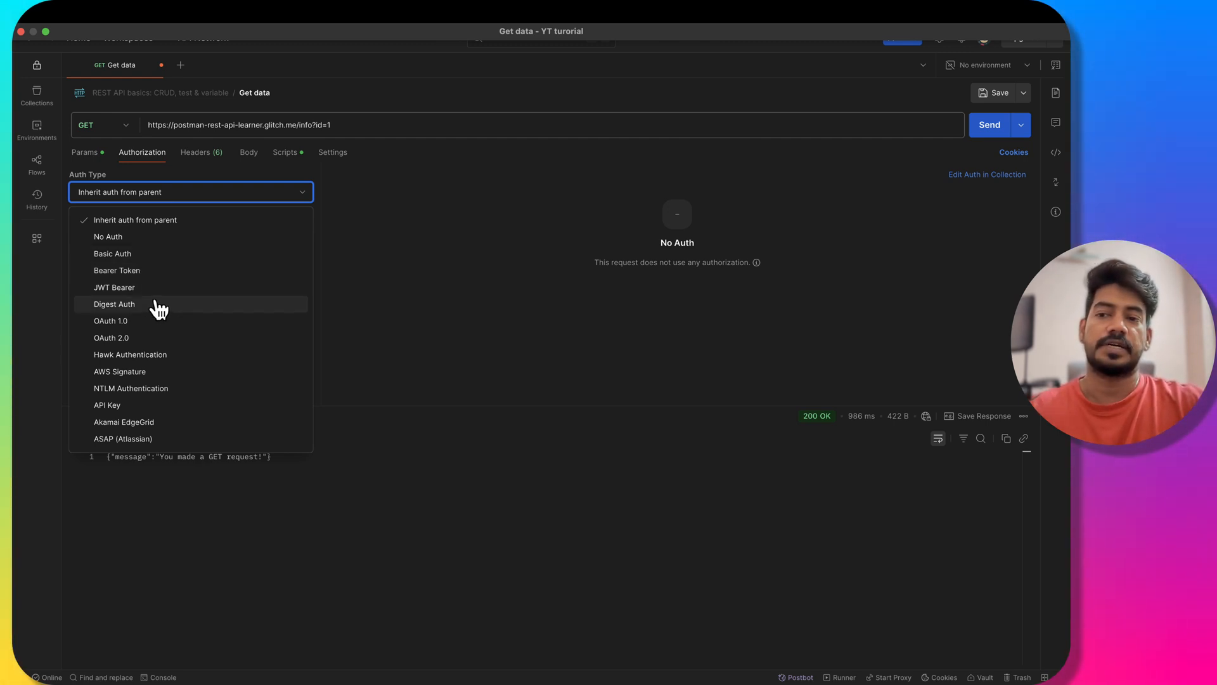
{"action": "mouse_move", "coordinate": [164, 332]}
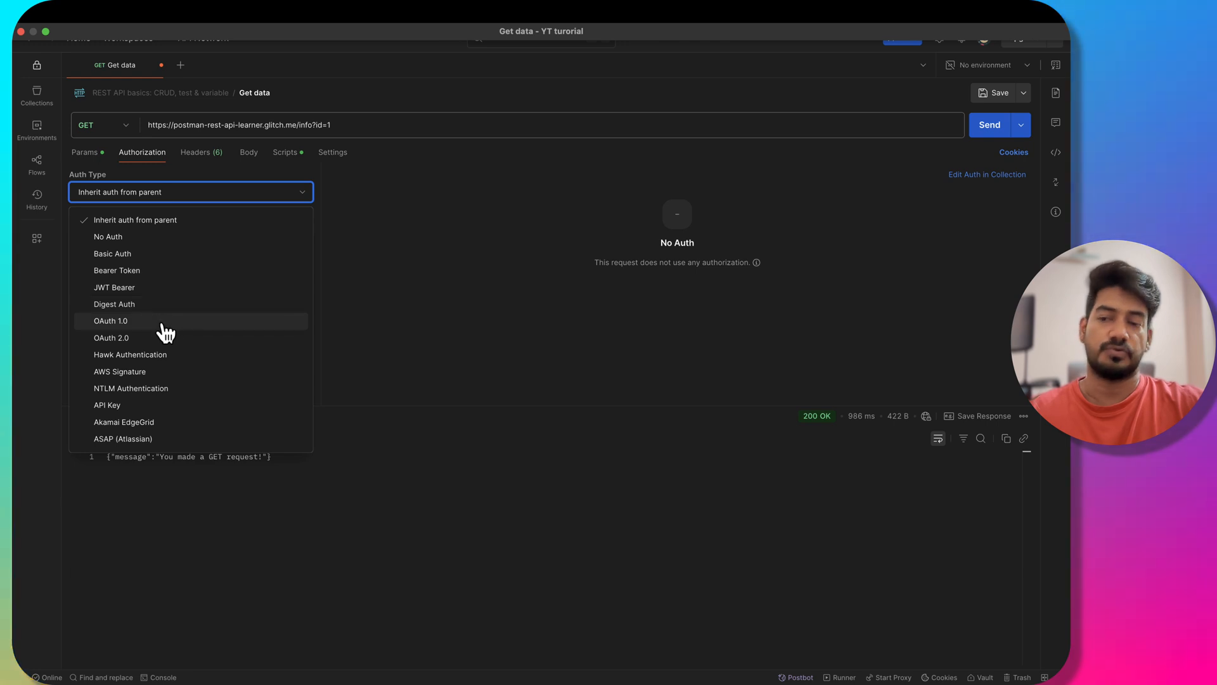
{"action": "mouse_move", "coordinate": [193, 346]}
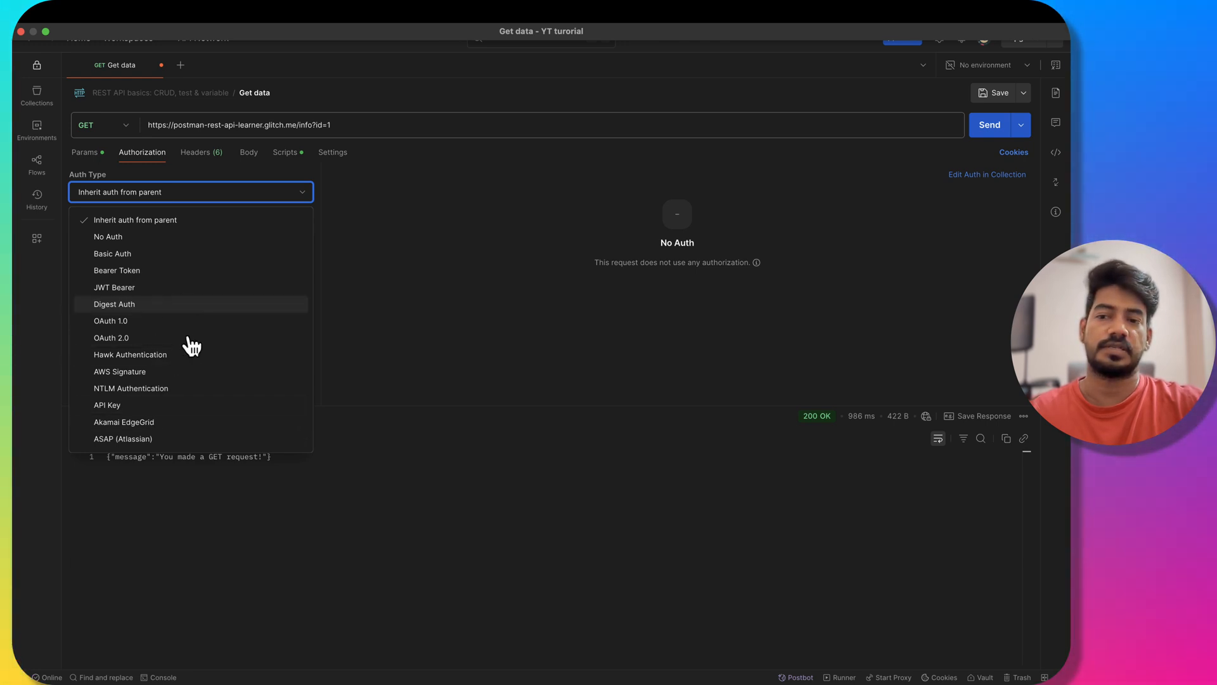
Choose API Key authorization, leaving the key added to the header.
{"action": "left_click", "coordinate": [106, 405]}
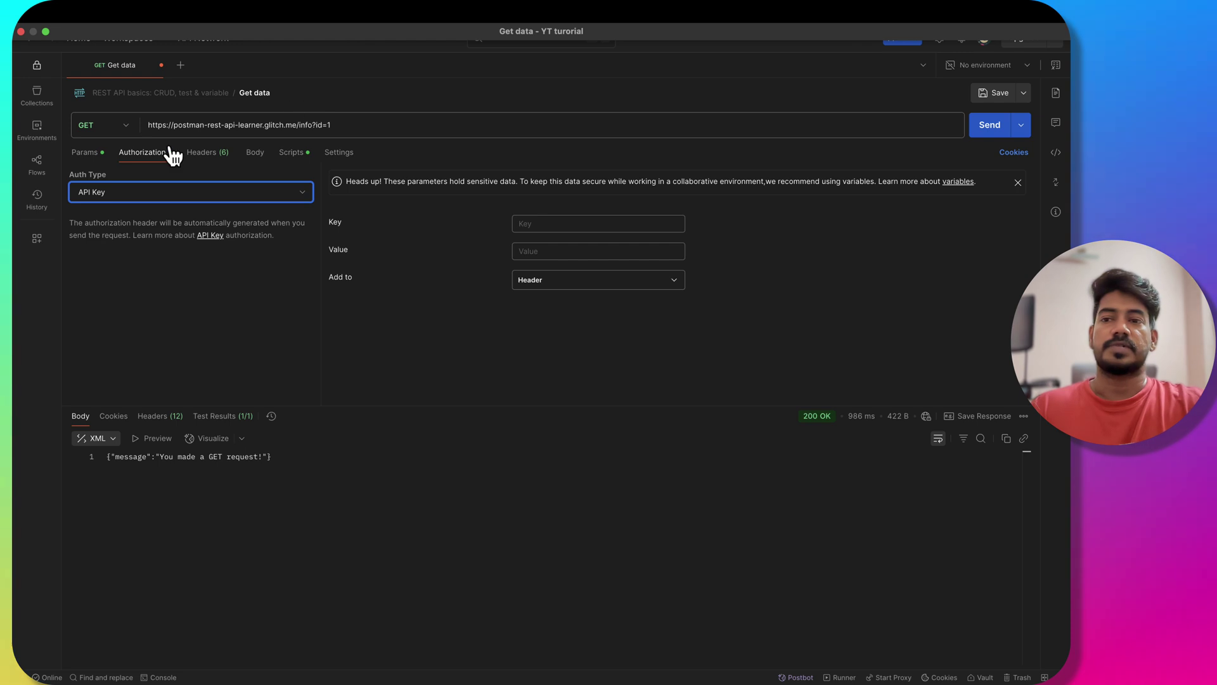
Show the request's headers, revealing the six auto-generated ones like User-Agent and Connection.
{"action": "left_click", "coordinate": [208, 152]}
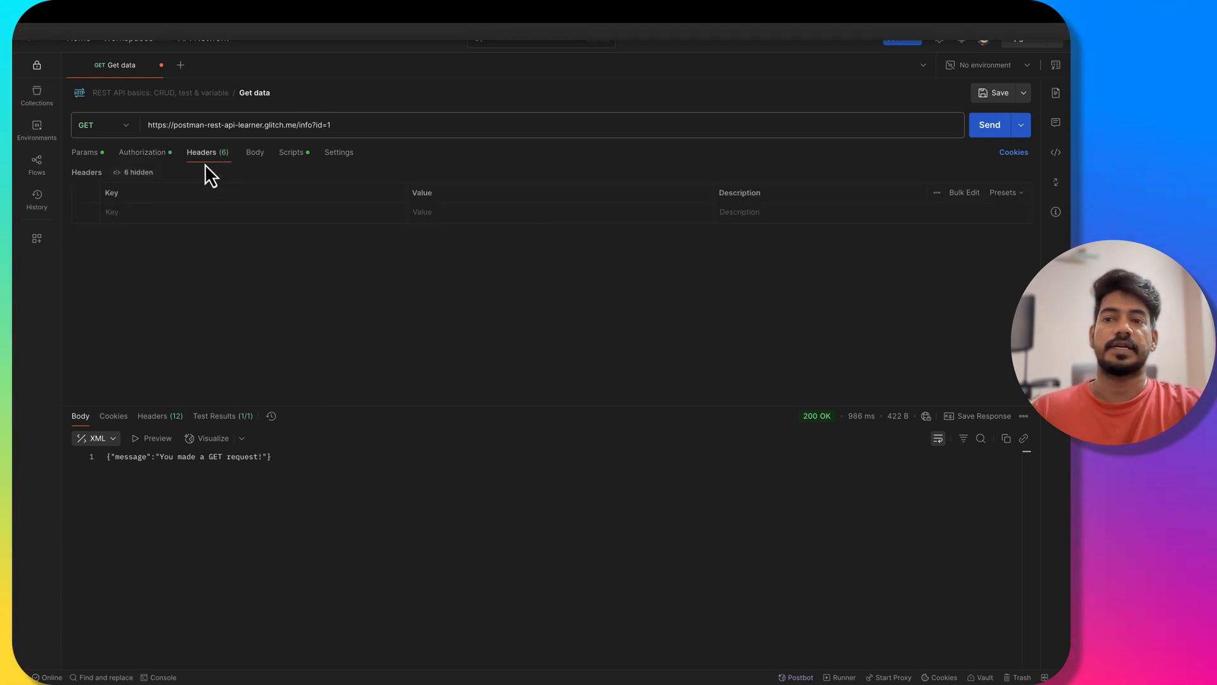
{"action": "mouse_move", "coordinate": [307, 208]}
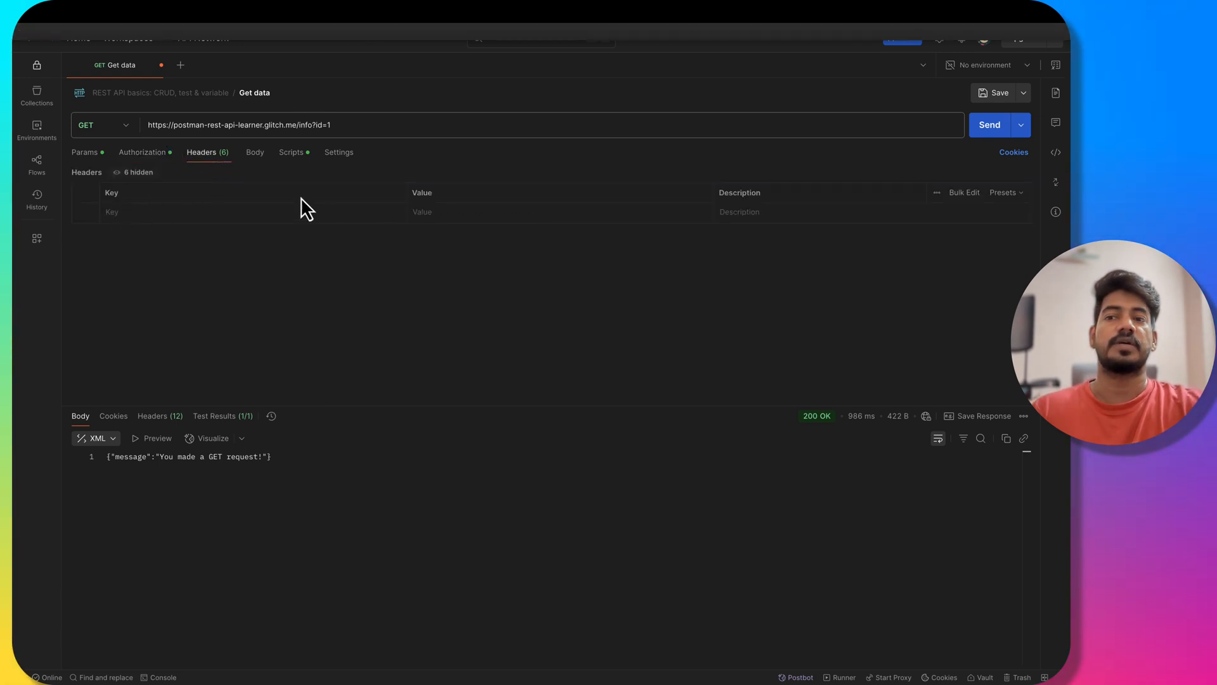
{"action": "left_click", "coordinate": [140, 172]}
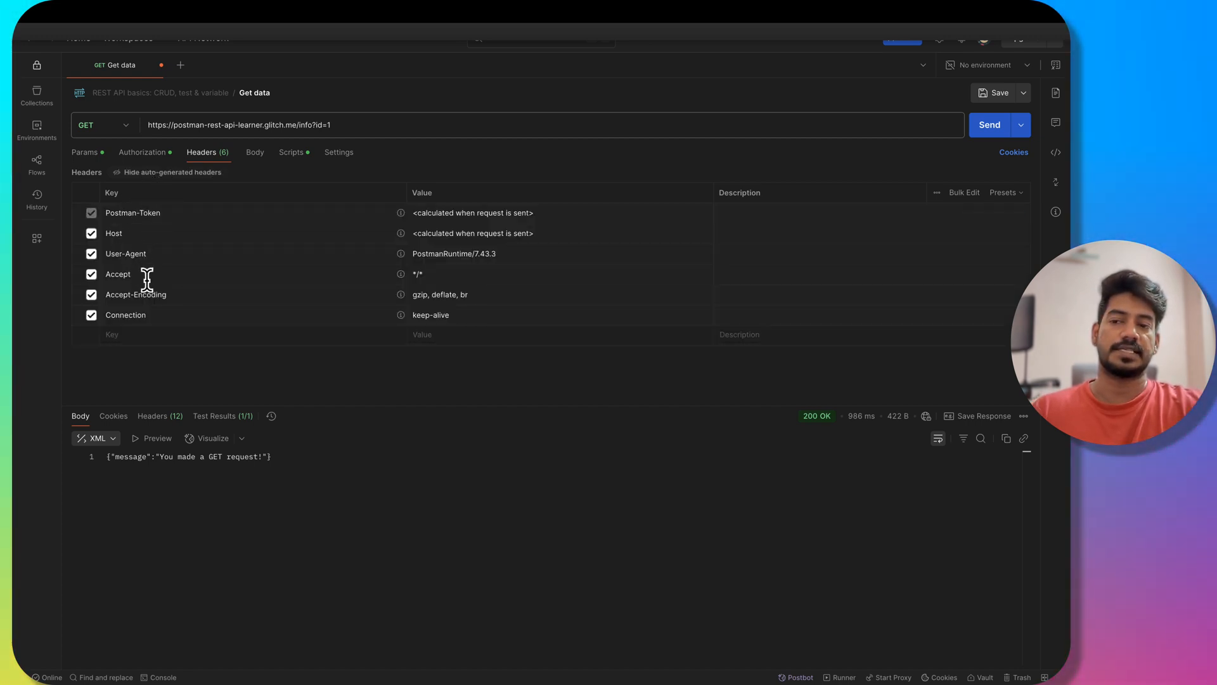
{"action": "mouse_move", "coordinate": [168, 325]}
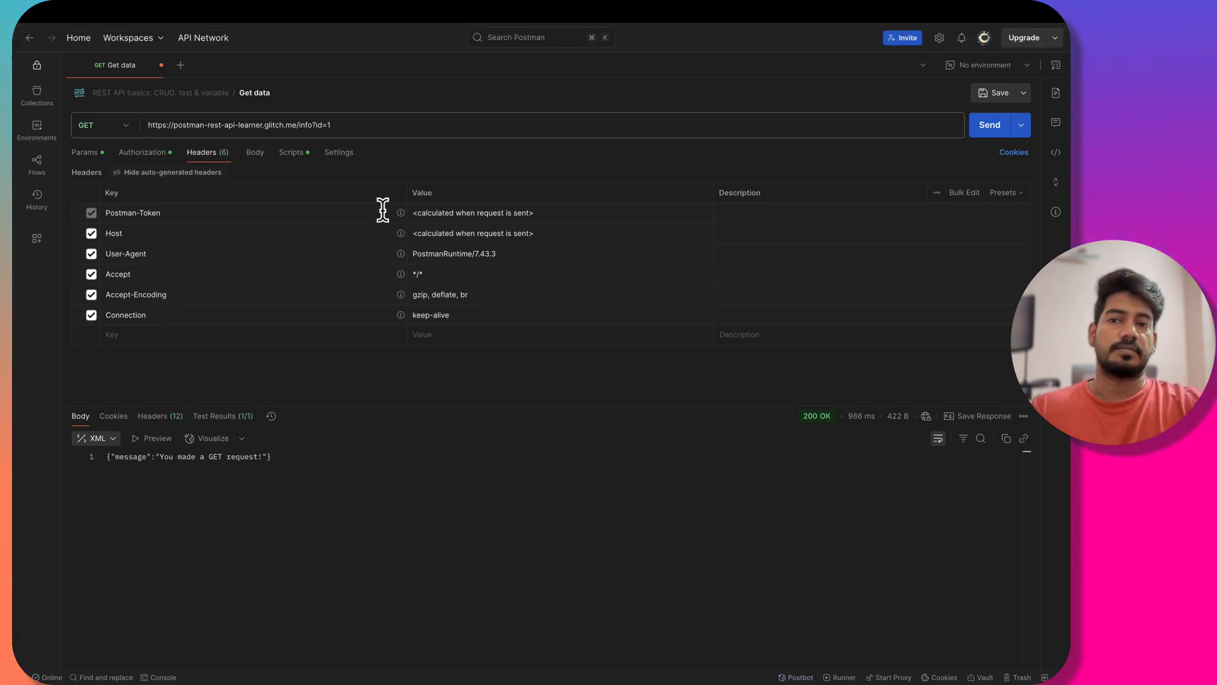
{"action": "mouse_move", "coordinate": [387, 48]}
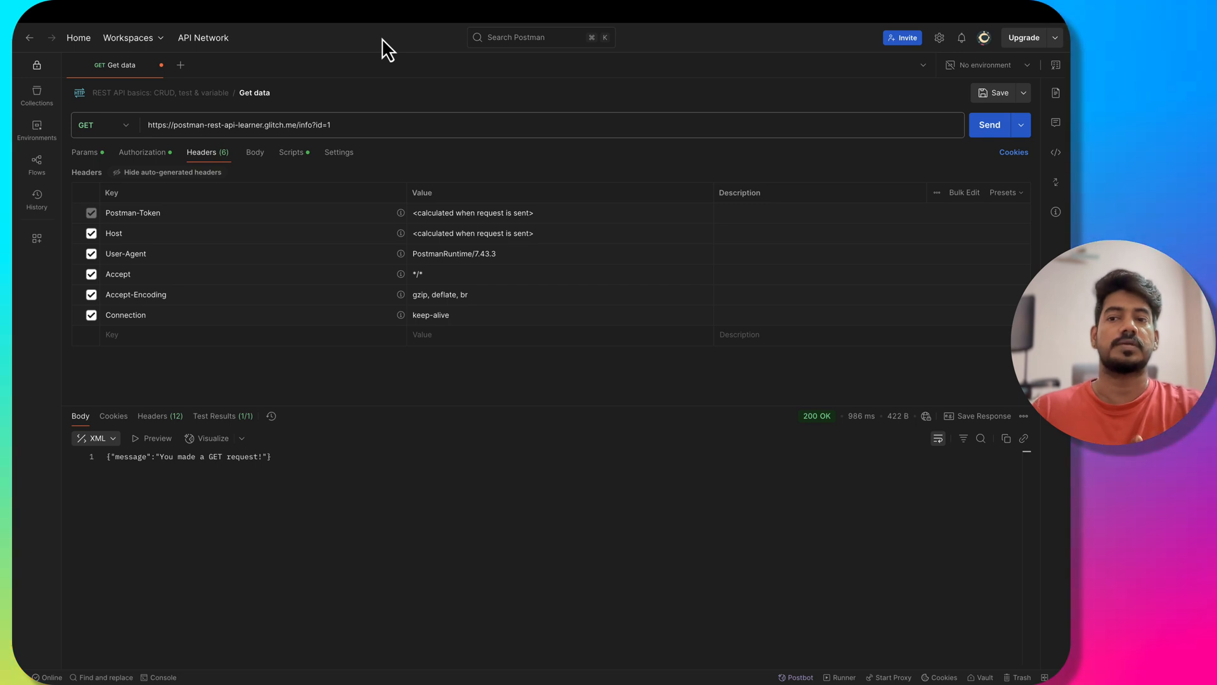
{"action": "mouse_move", "coordinate": [207, 155]}
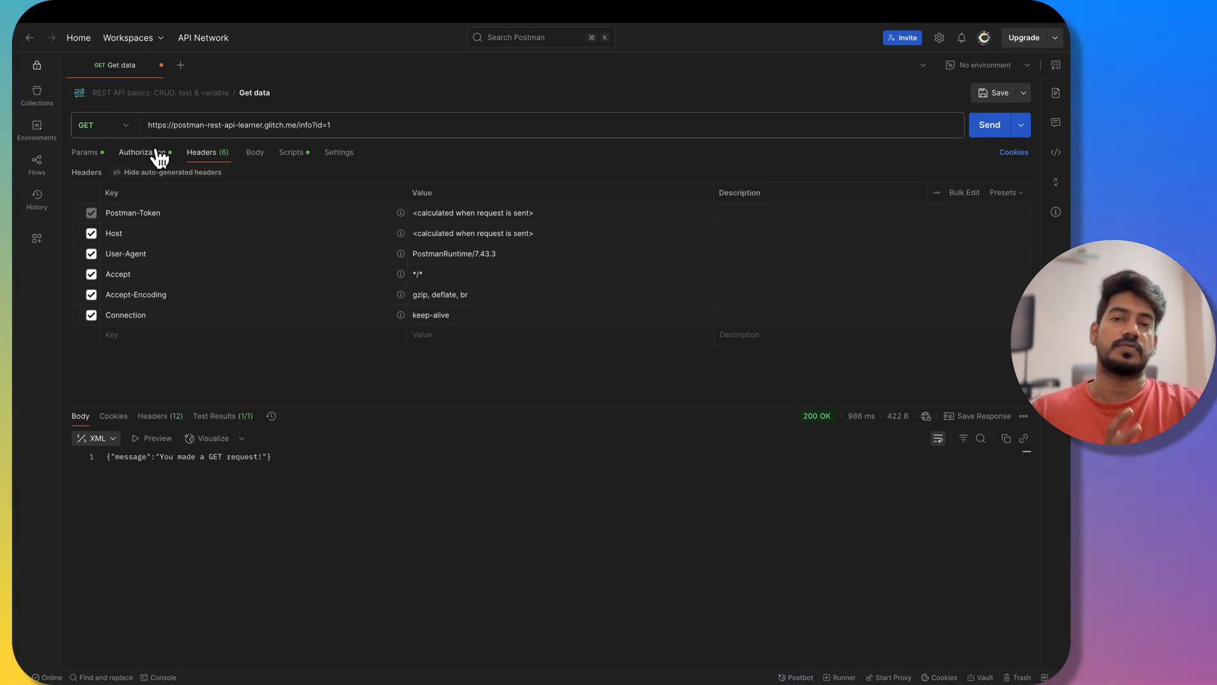
{"action": "mouse_move", "coordinate": [218, 158]}
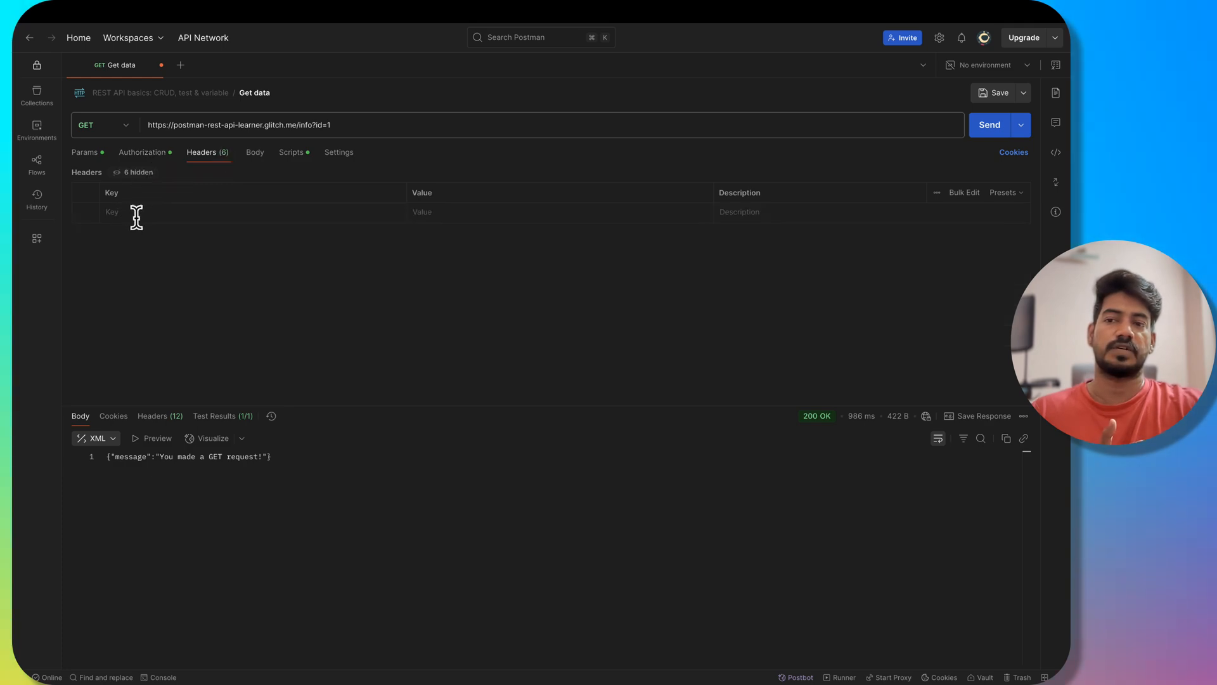
{"action": "mouse_move", "coordinate": [138, 229]}
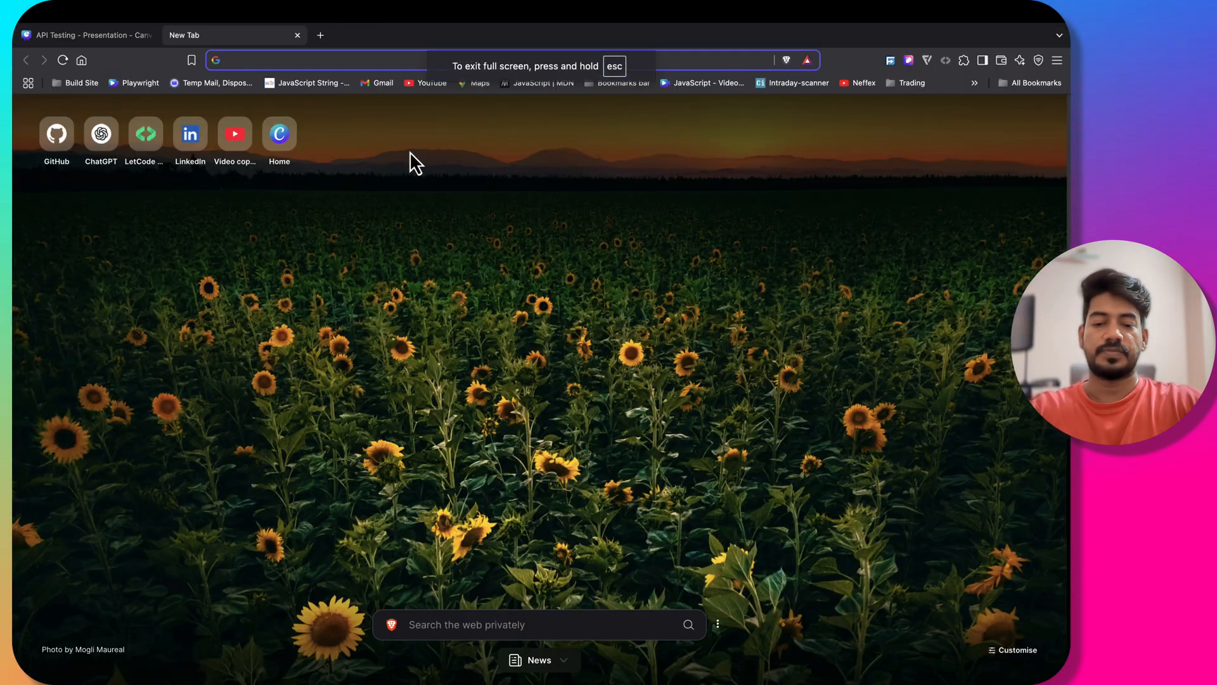
Search the web for 'api idempotecy' from a new Brave tab.
{"action": "type", "text": "re"}
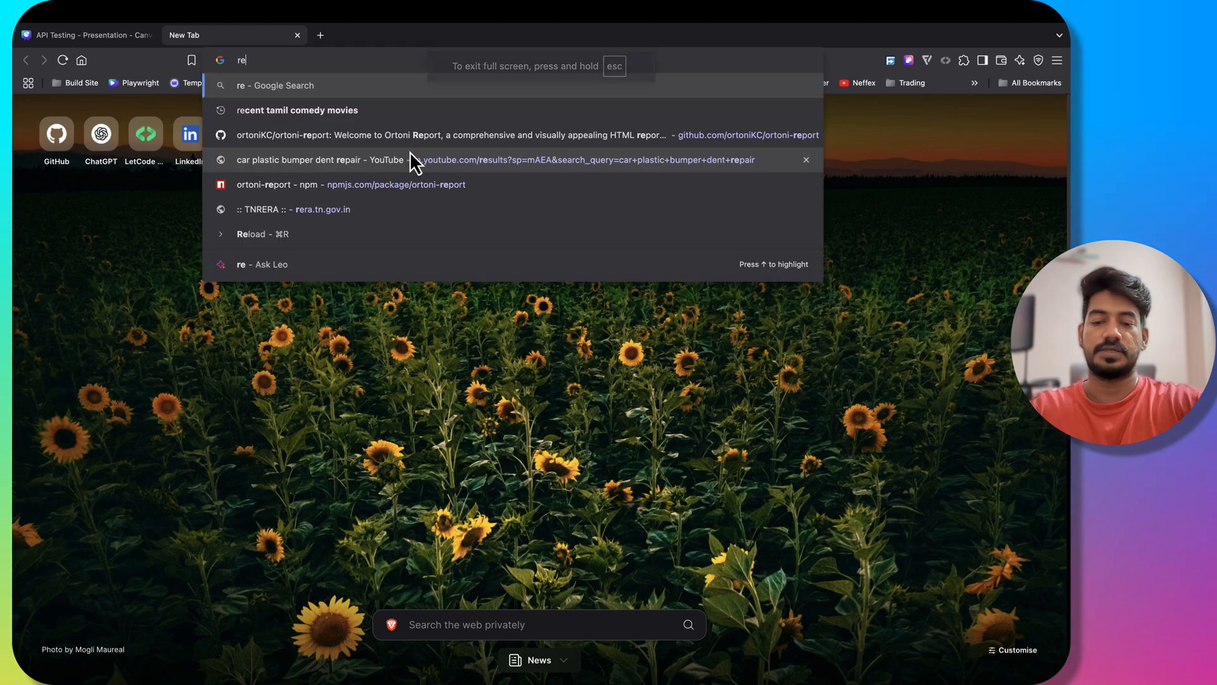
{"action": "type", "text": "api"}
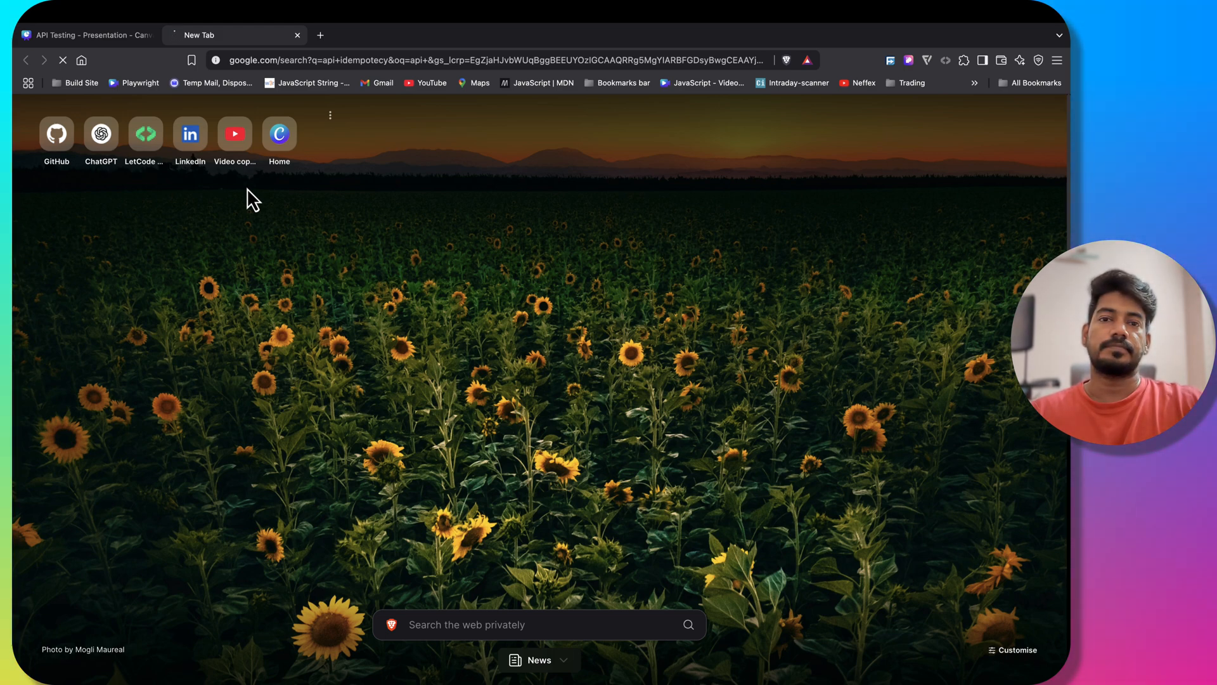
{"action": "mouse_move", "coordinate": [322, 108]}
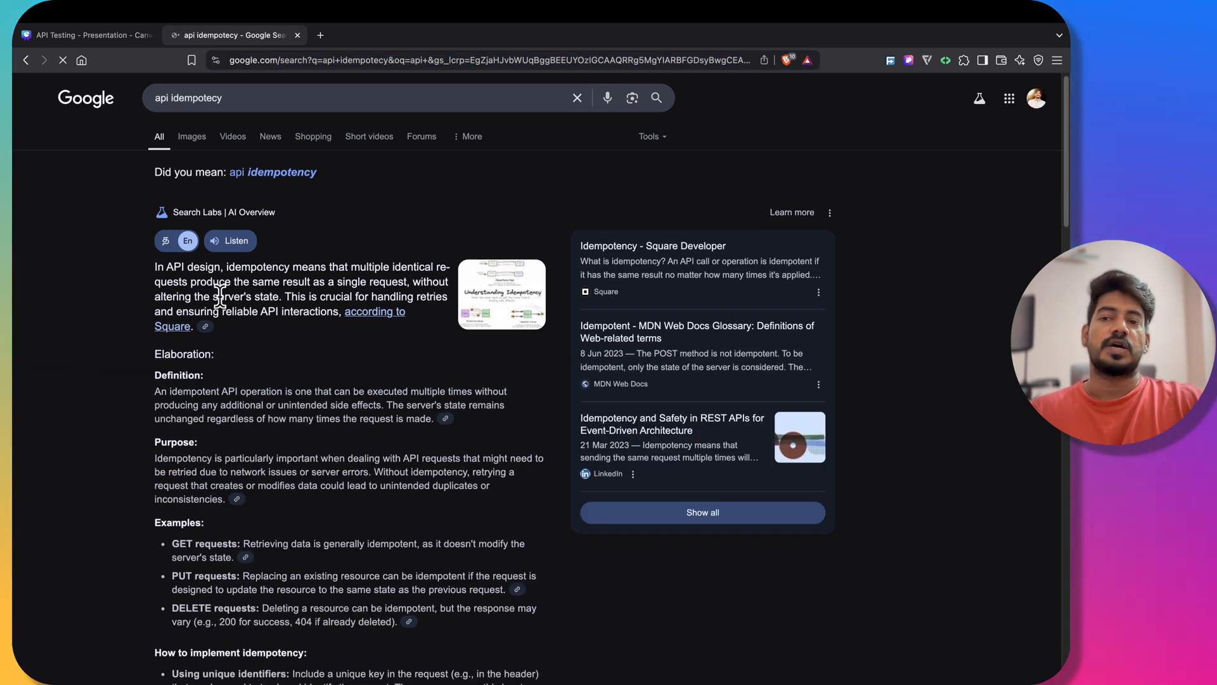
{"action": "mouse_move", "coordinate": [250, 266]}
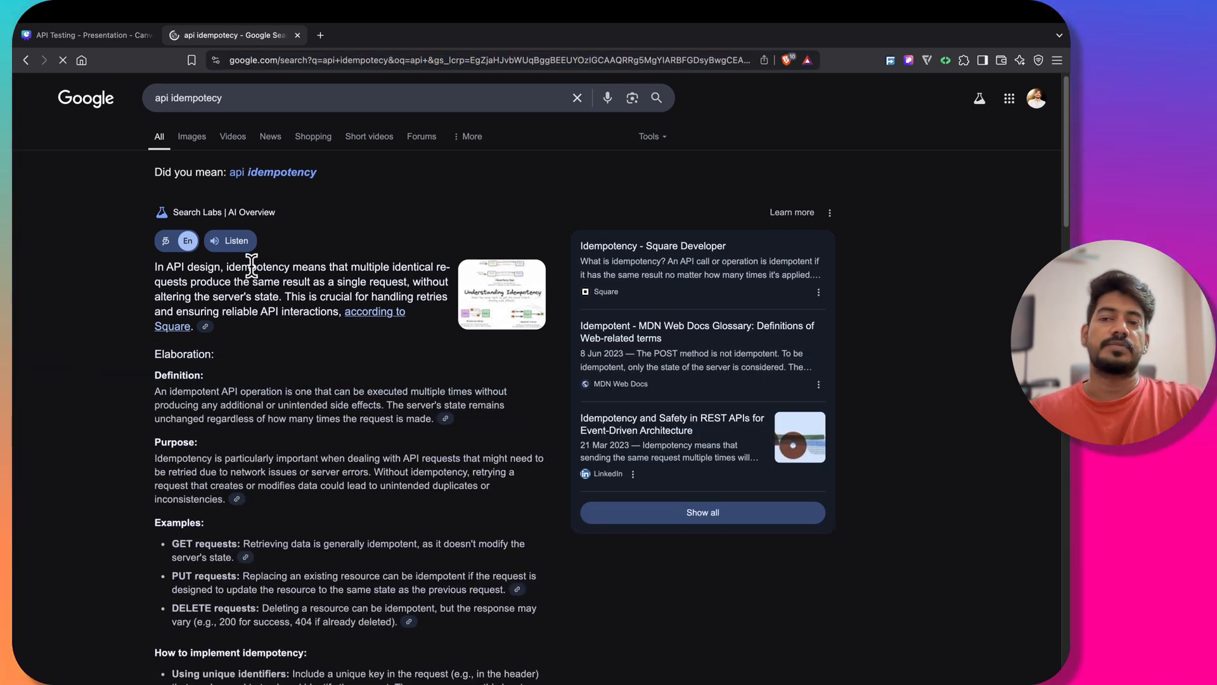
Highlight 'idempotency' in the AI overview, then return to the Canva API Jargon slide.
{"action": "double_click", "coordinate": [256, 266]}
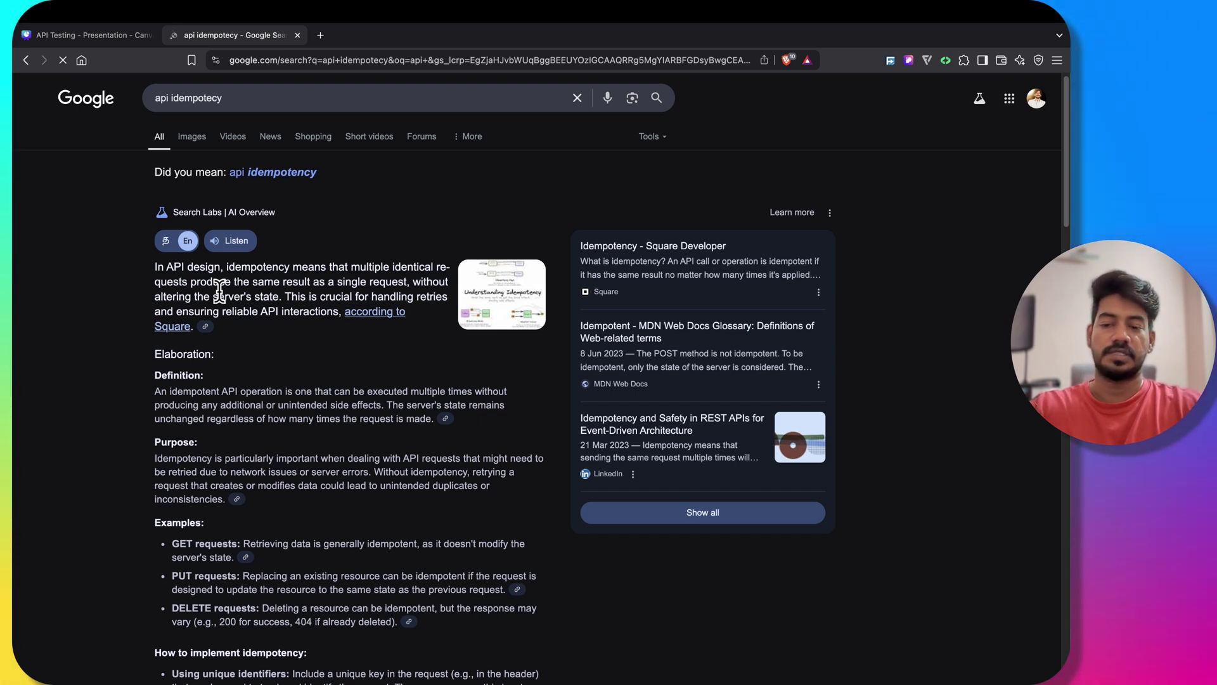
{"action": "left_click", "coordinate": [88, 35]}
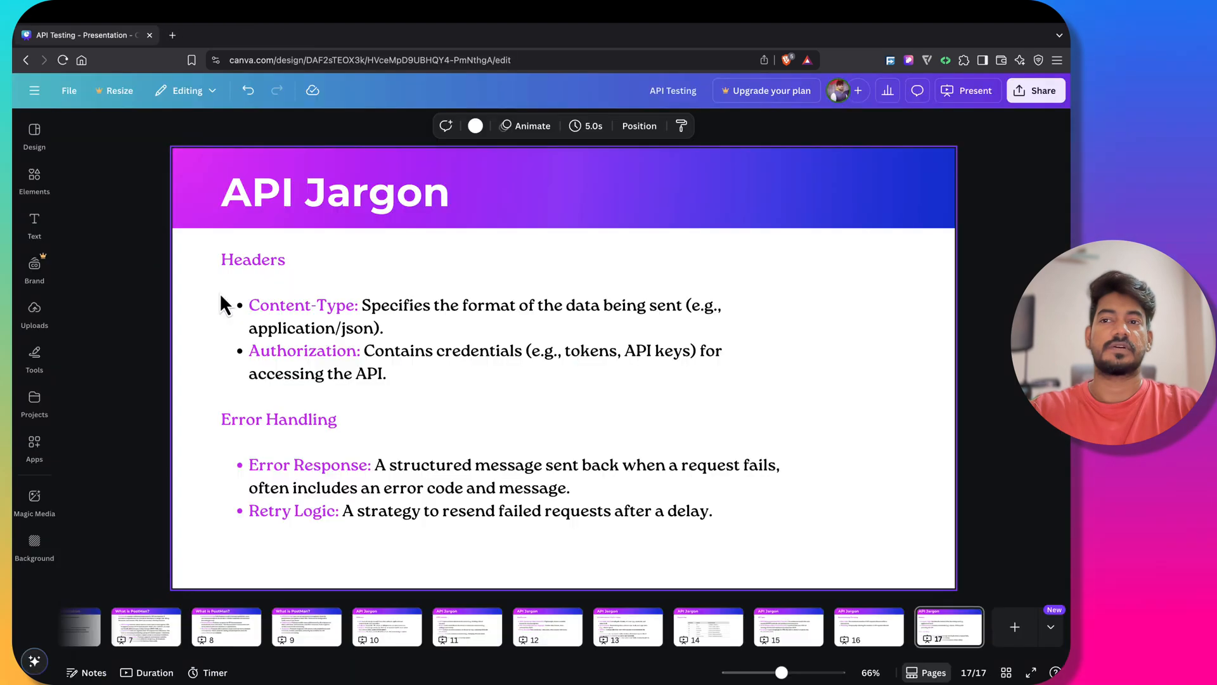
{"action": "mouse_move", "coordinate": [703, 244]}
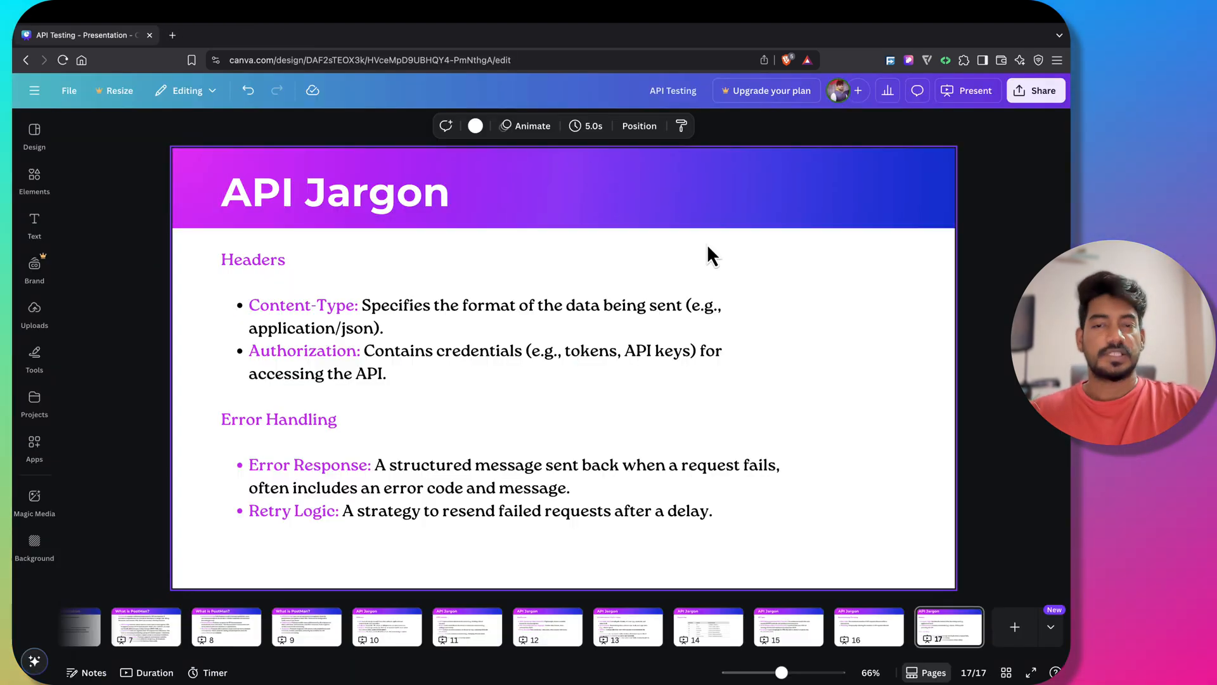